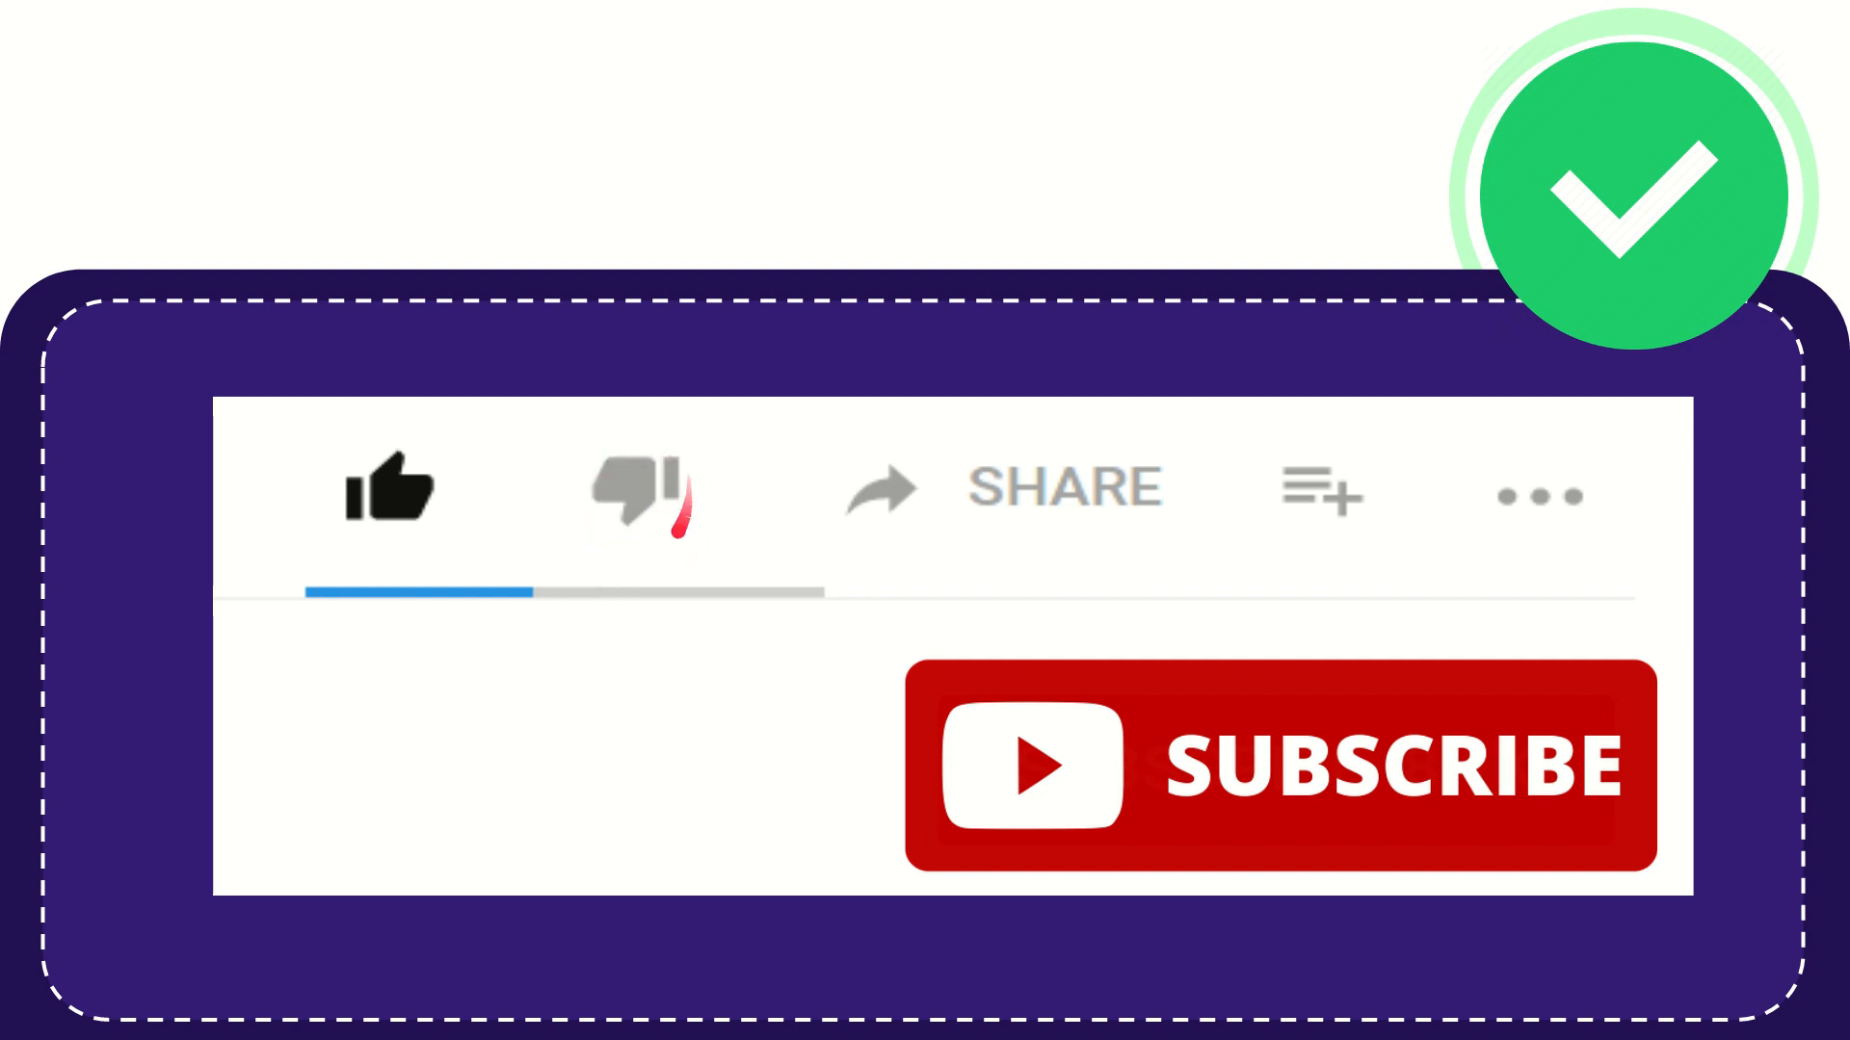
click(637, 495)
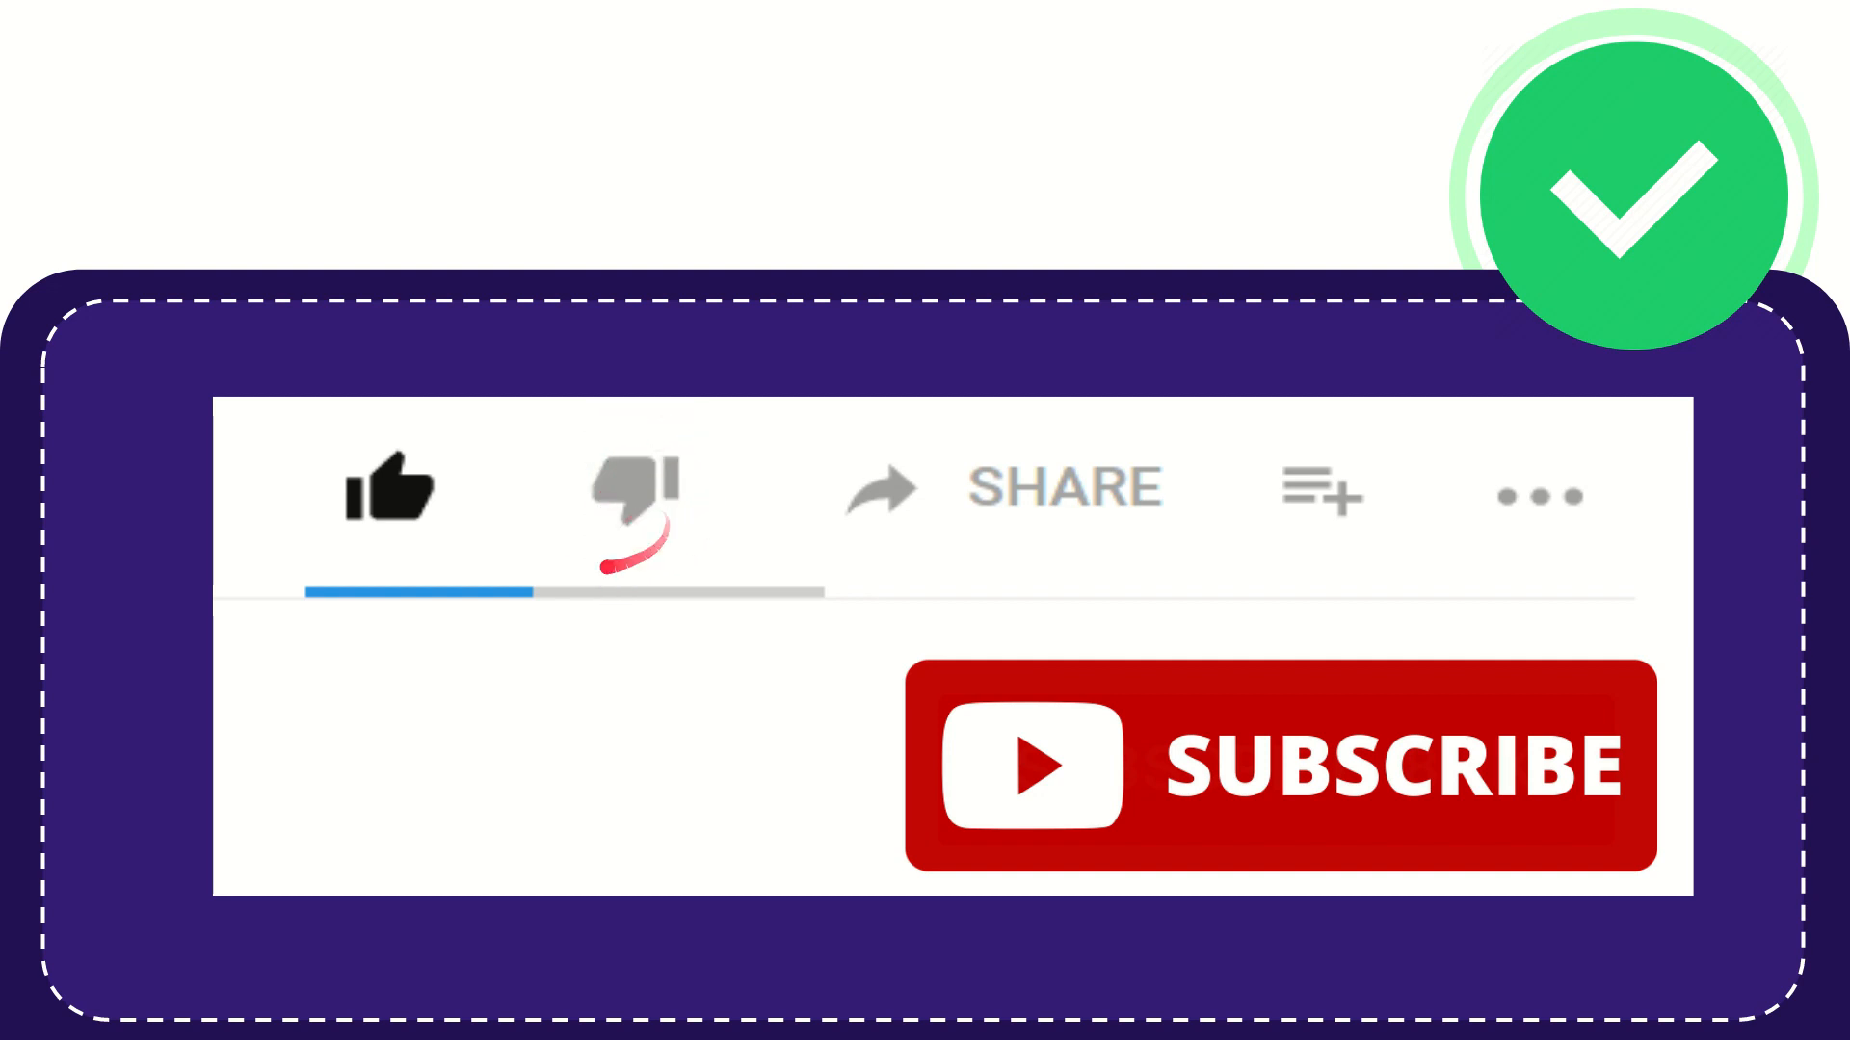